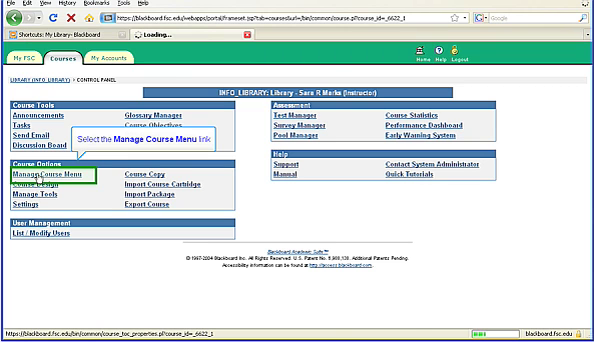
Go to Manage Course Menu from the Control Panel.
{"action": "left_click", "coordinate": [42, 178]}
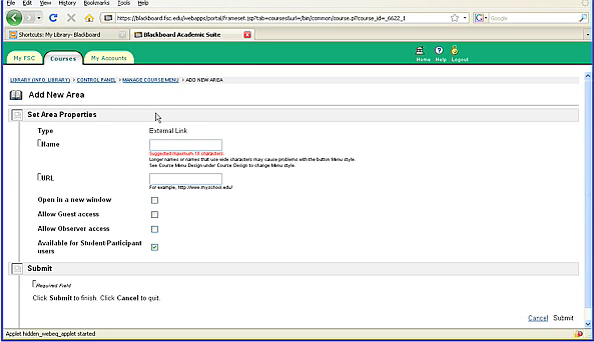
{"action": "mouse_move", "coordinate": [156, 114]}
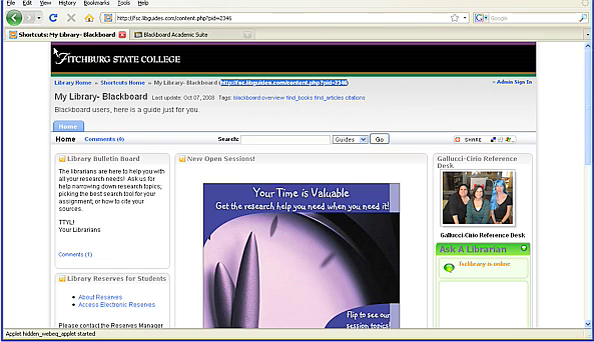
{"action": "left_click", "coordinate": [32, 4]}
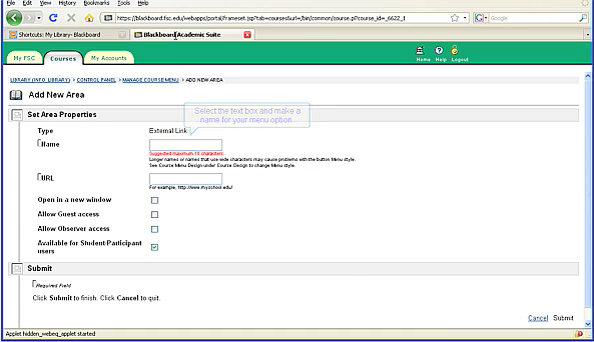
Enter 'Library' as the menu item's name and move to the URL field.
{"action": "left_click", "coordinate": [160, 148]}
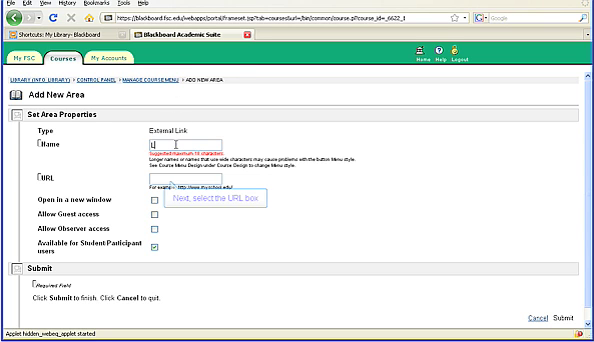
{"action": "type", "text": "Library"}
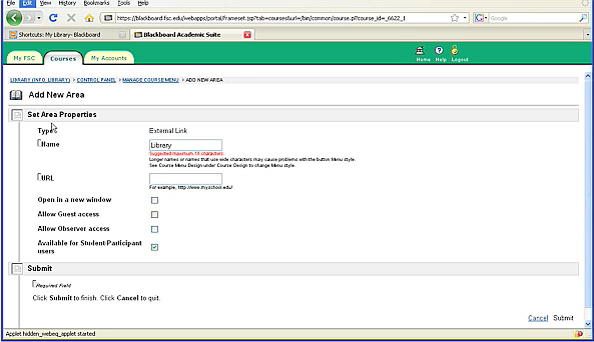
{"action": "left_click", "coordinate": [24, 8]}
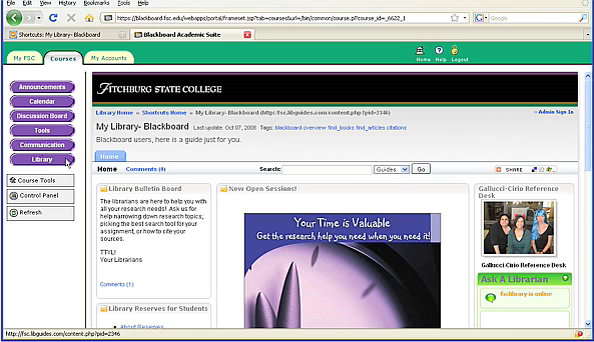
{"action": "mouse_move", "coordinate": [318, 174]}
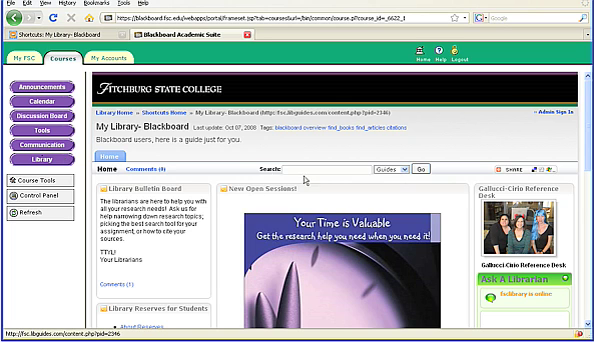